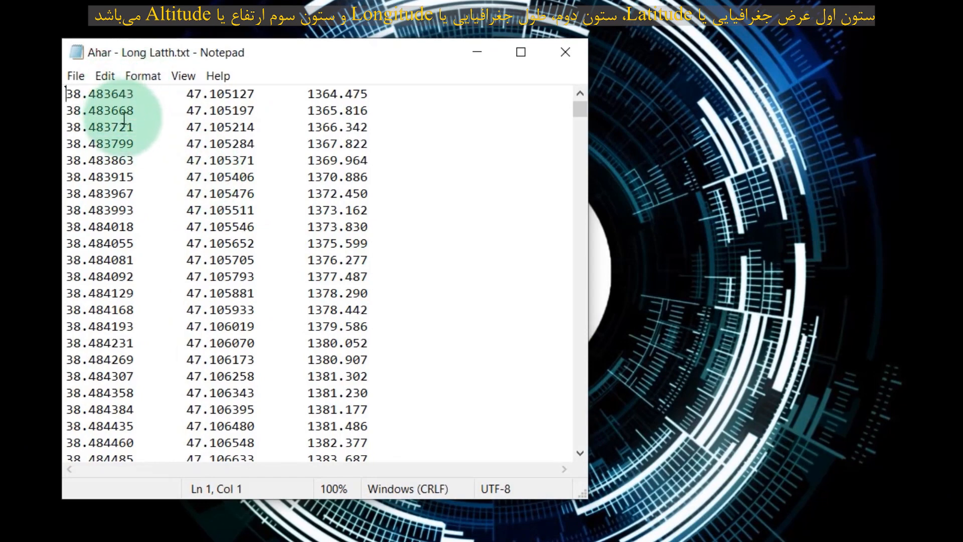
mouse_move(235, 117)
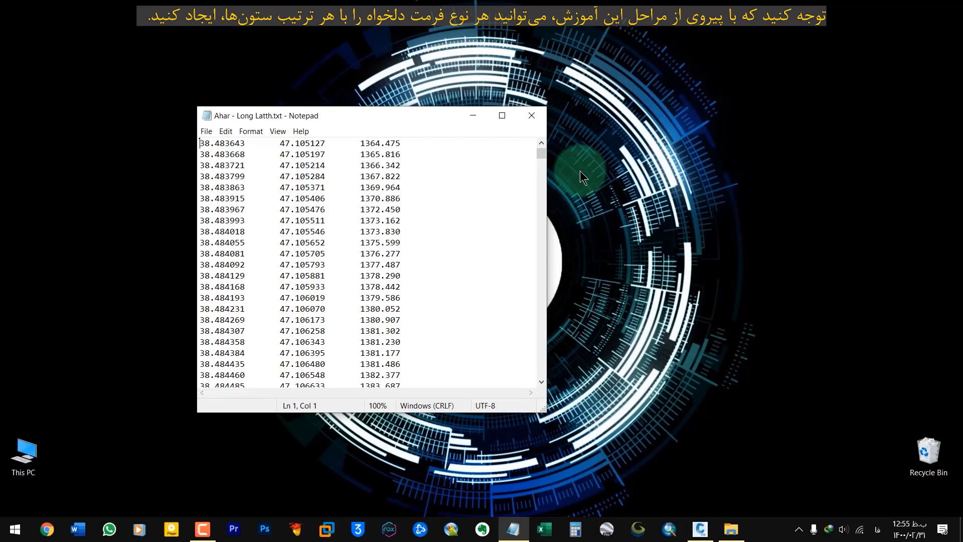
Show the drawing settings and expand Point to its point file formats, dismissing the new-format type choice
click(530, 115)
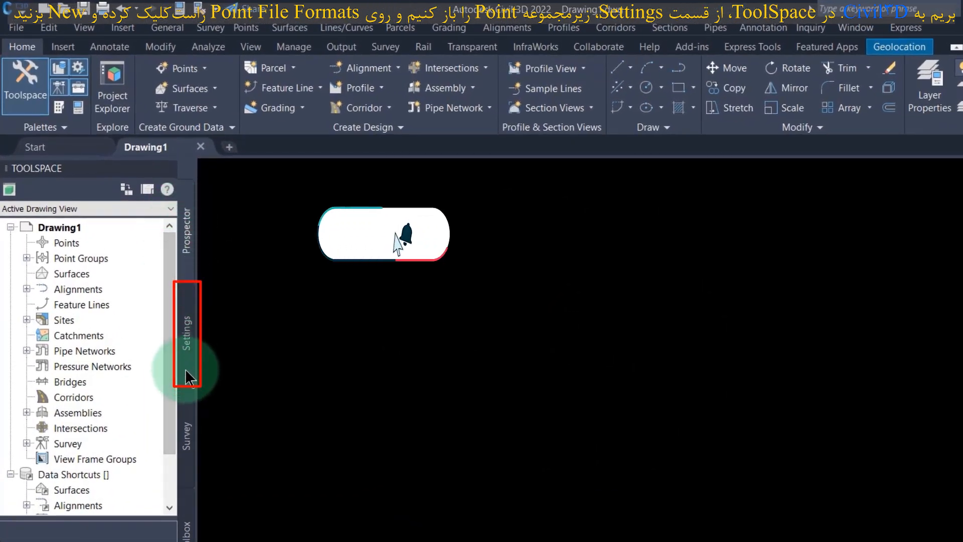
click(187, 335)
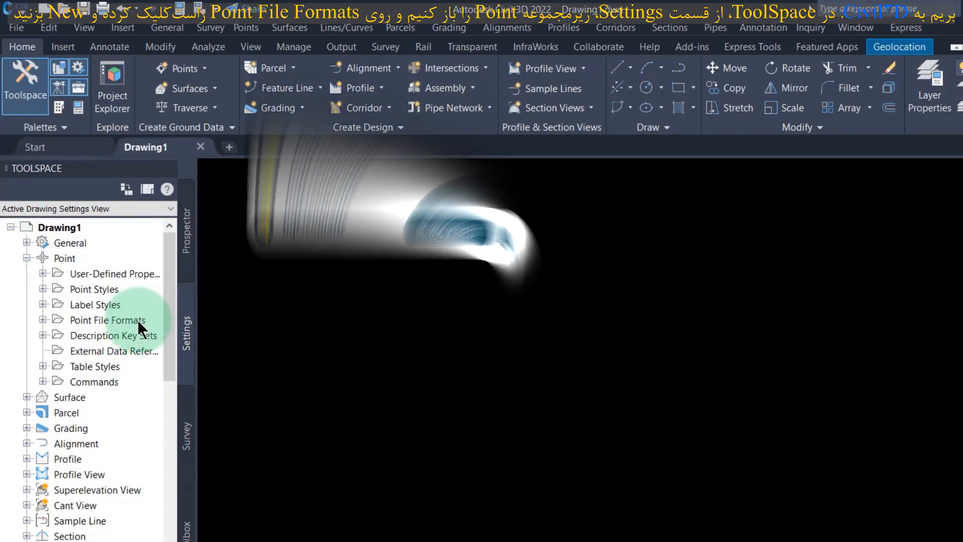
right_click(109, 319)
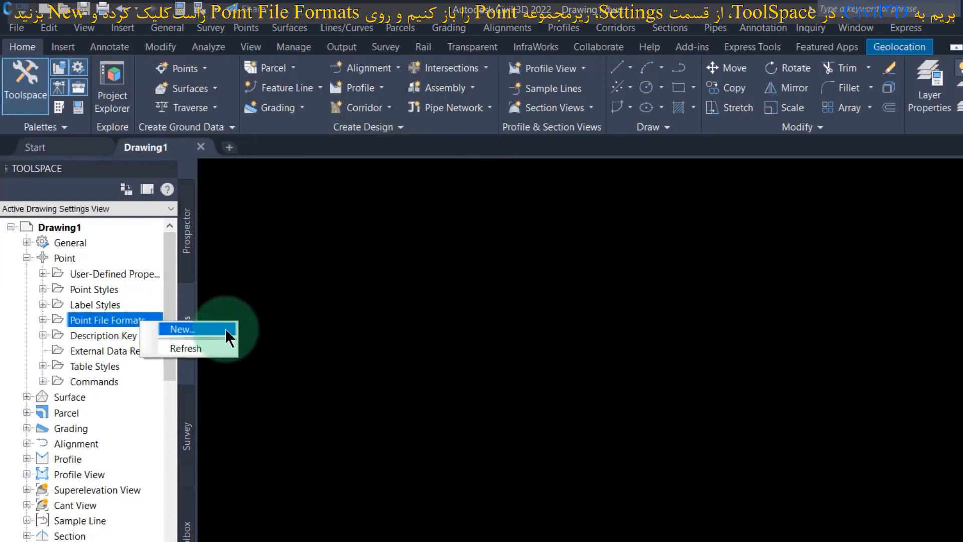
click(179, 329)
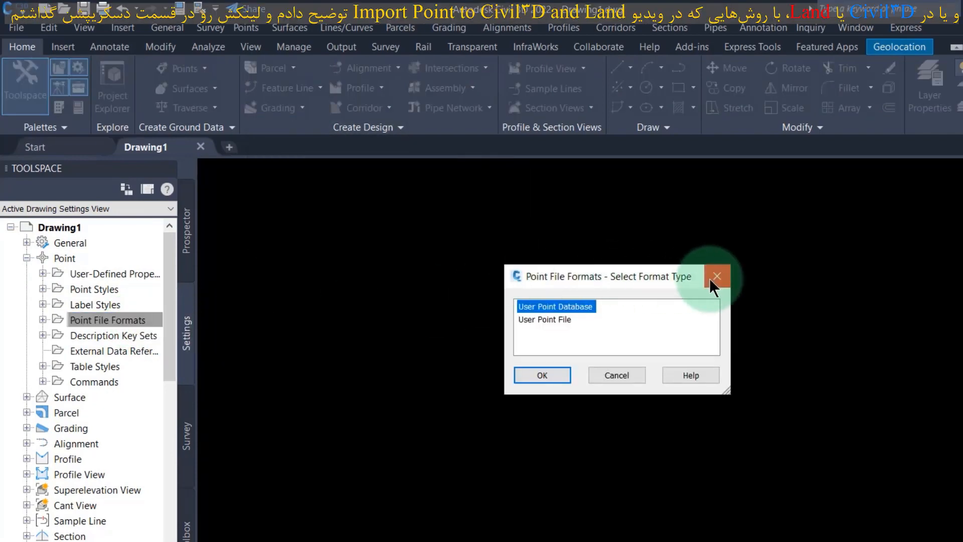
click(717, 276)
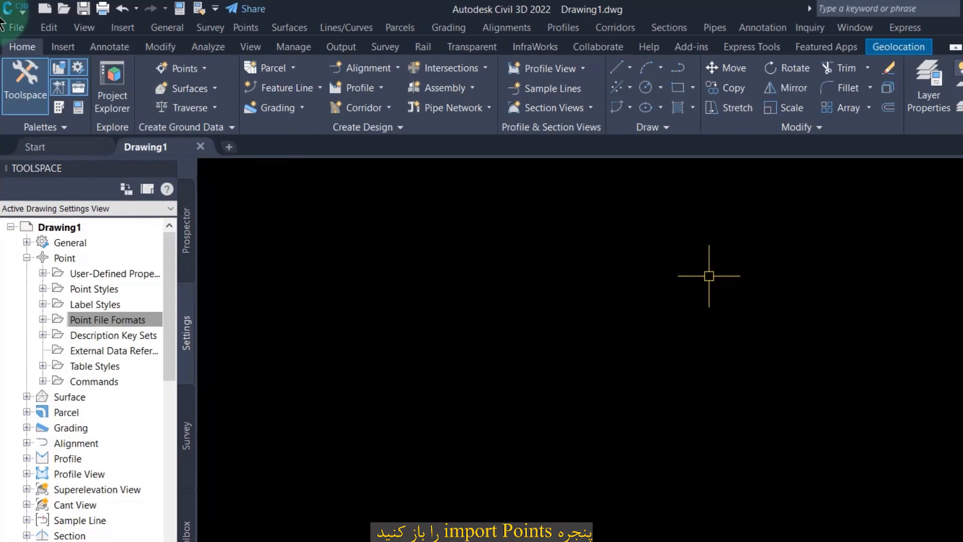
From Import Points, start a new point file format of type User Point File
click(72, 55)
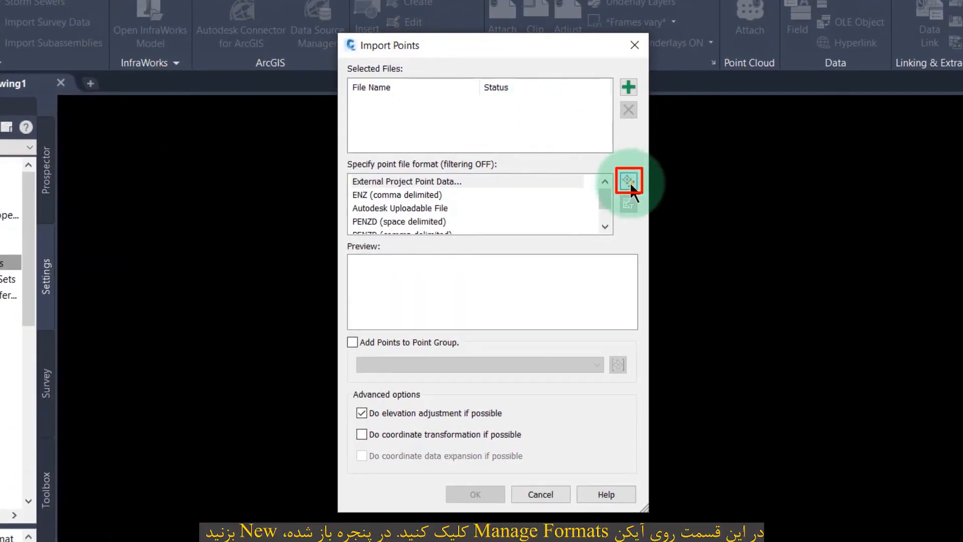
click(628, 181)
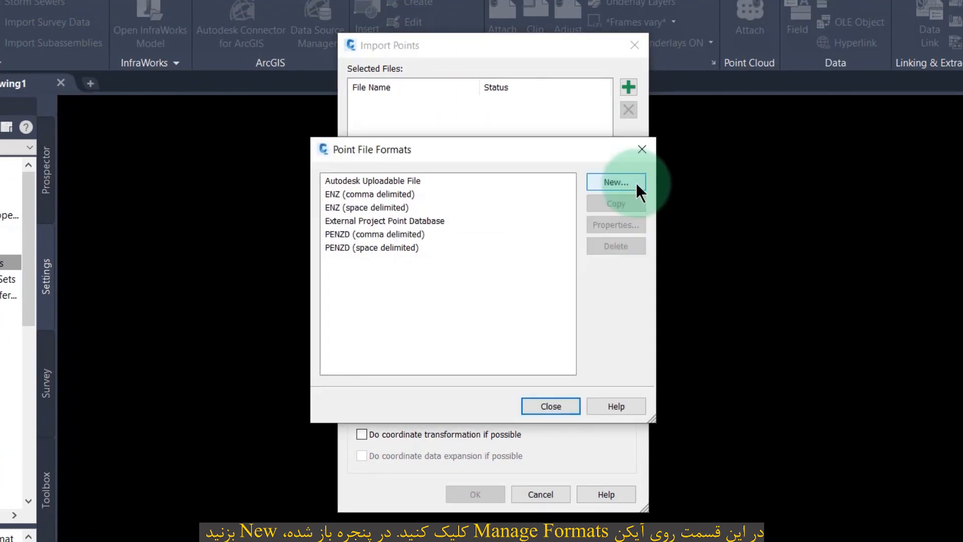
click(615, 182)
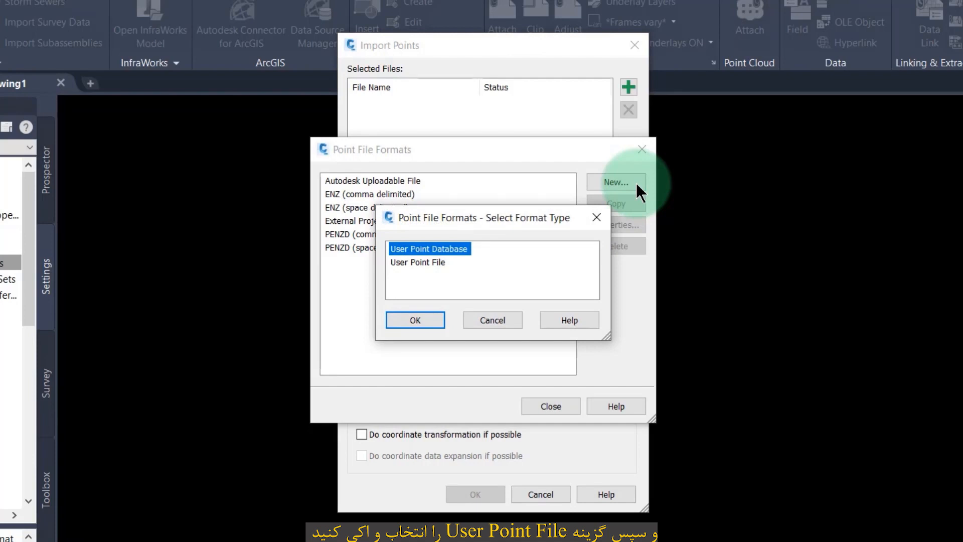
click(418, 262)
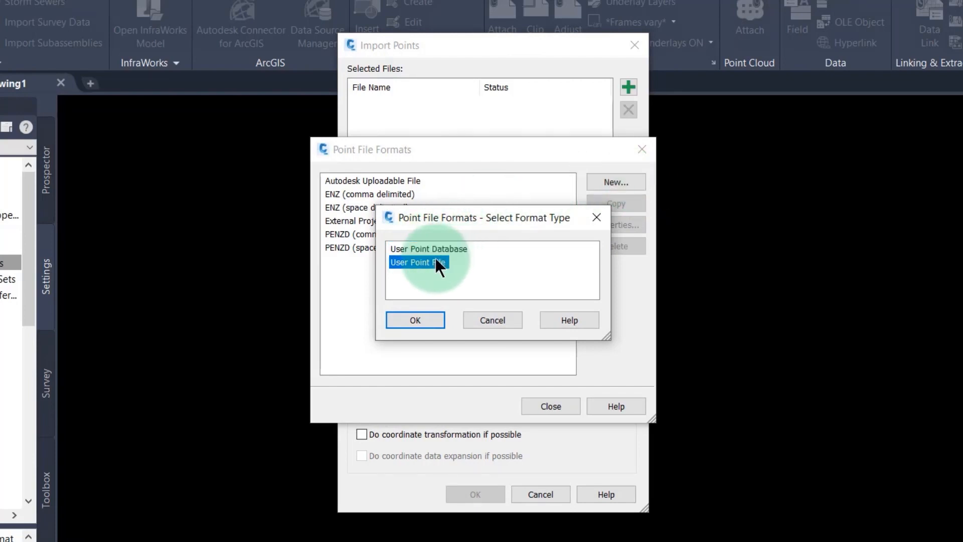
click(414, 320)
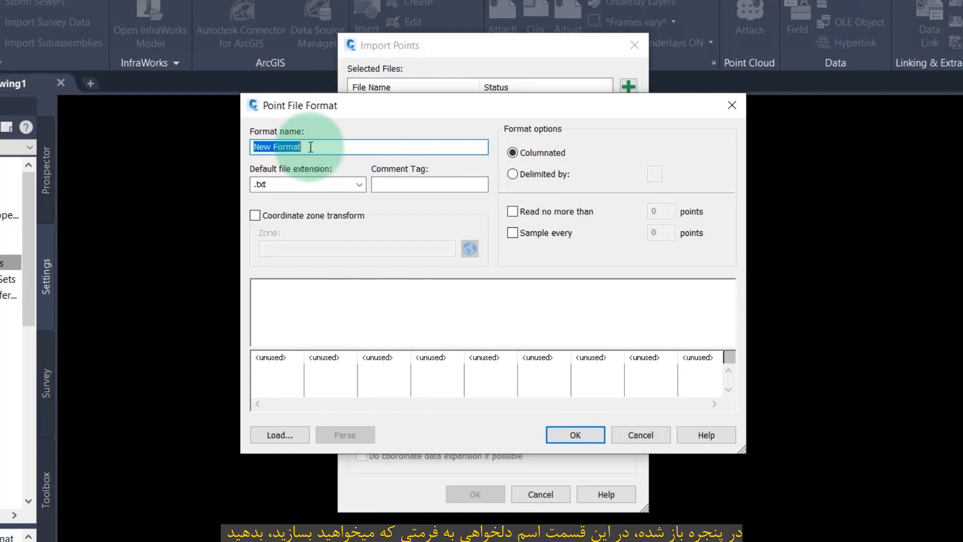
Name the format LatLongAlt with the .txt default extension and delimited data
text(LatLongAlt)
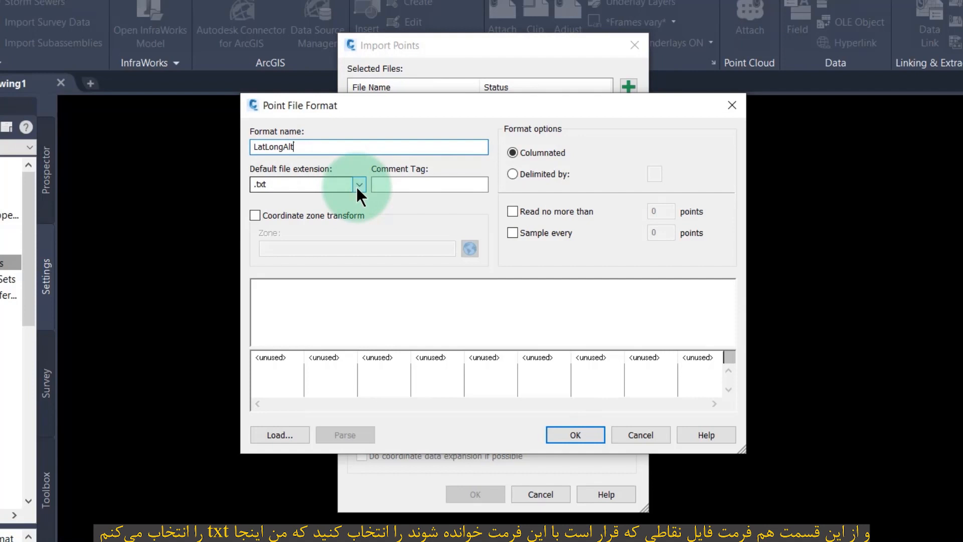
click(359, 185)
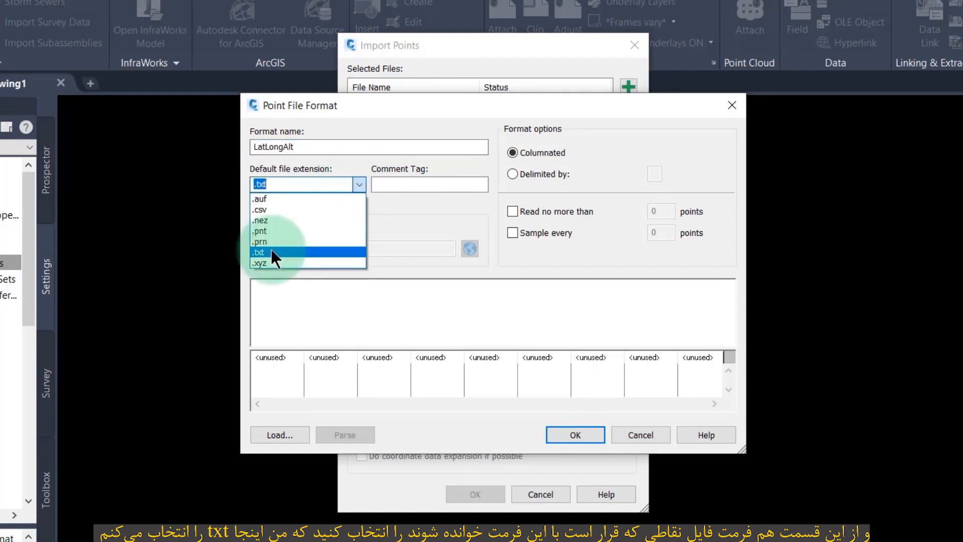
click(259, 252)
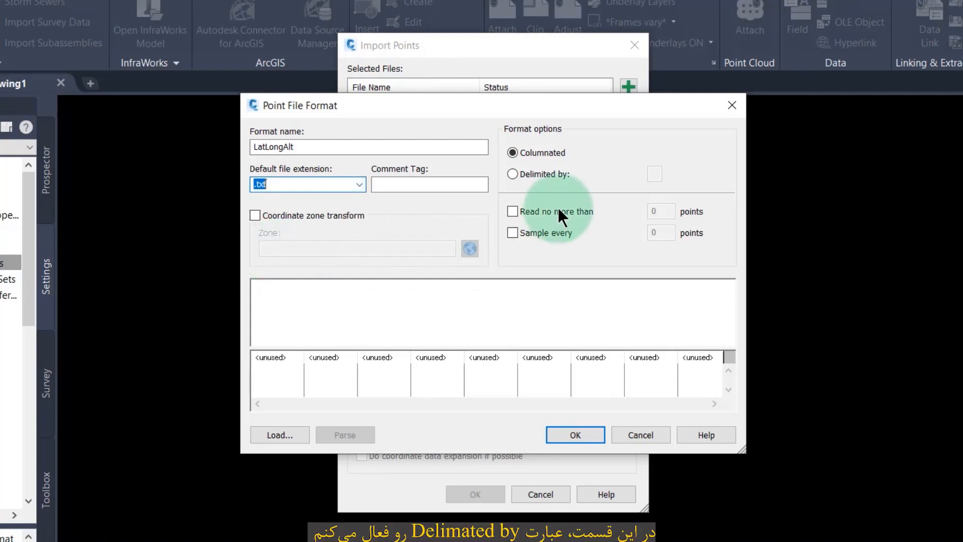
mouse_move(536, 186)
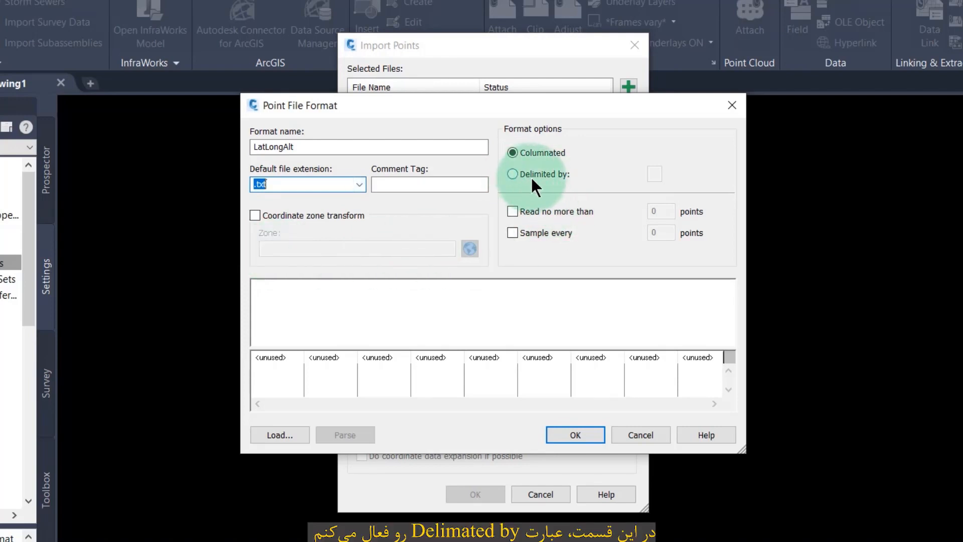
click(513, 173)
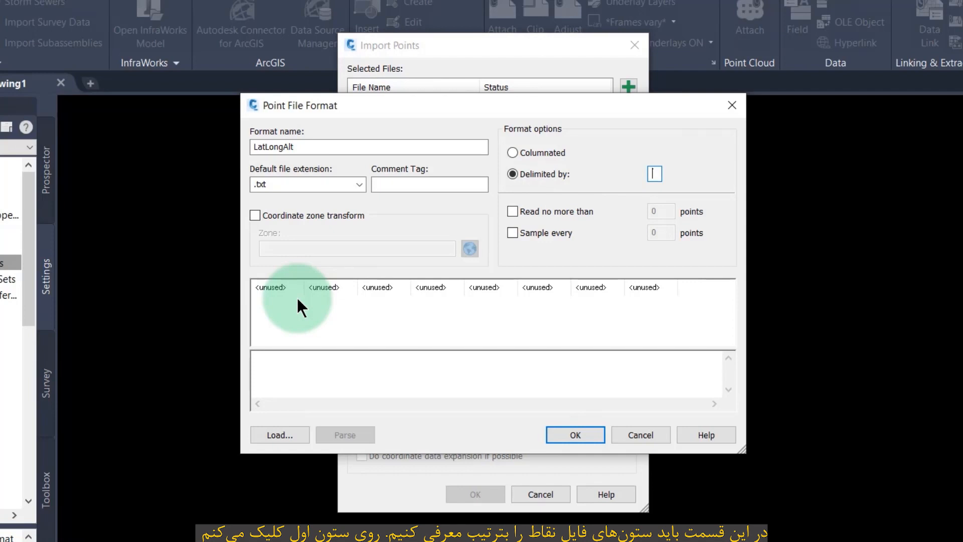
Set the first column to DECDEG Latitude
click(273, 286)
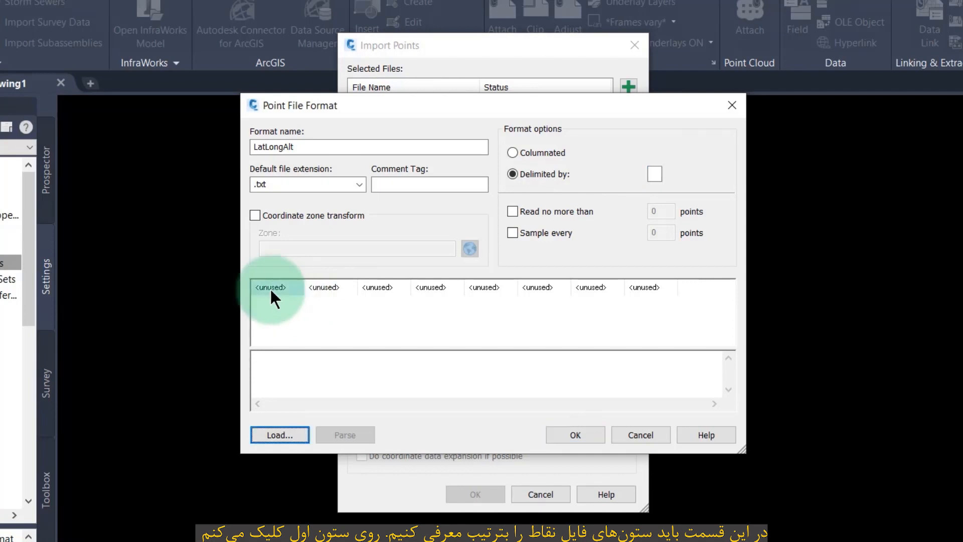
click(279, 435)
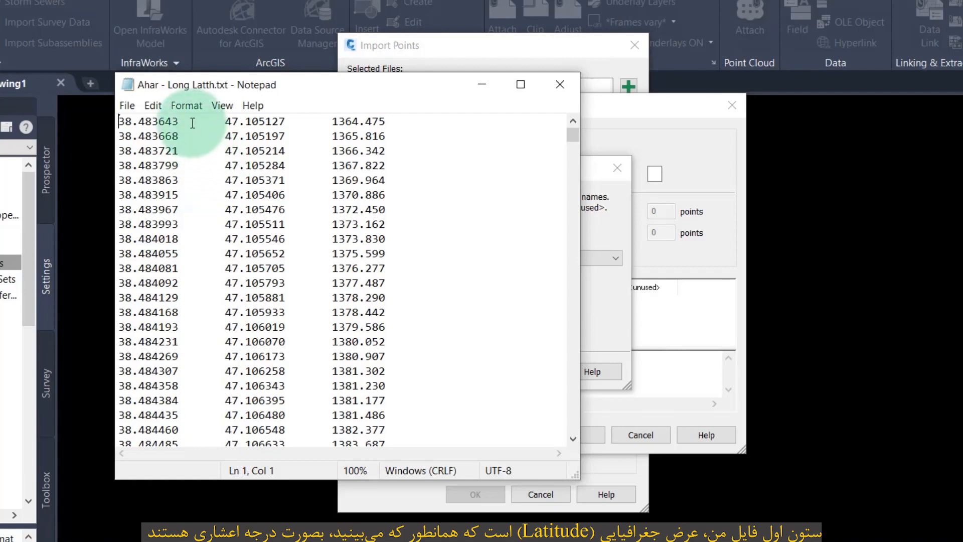
double_click(147, 121)
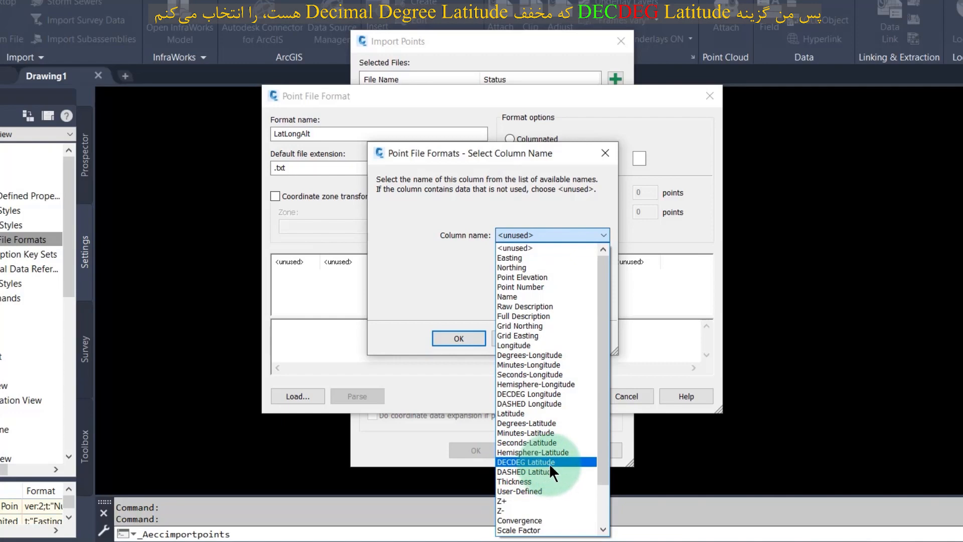
click(524, 462)
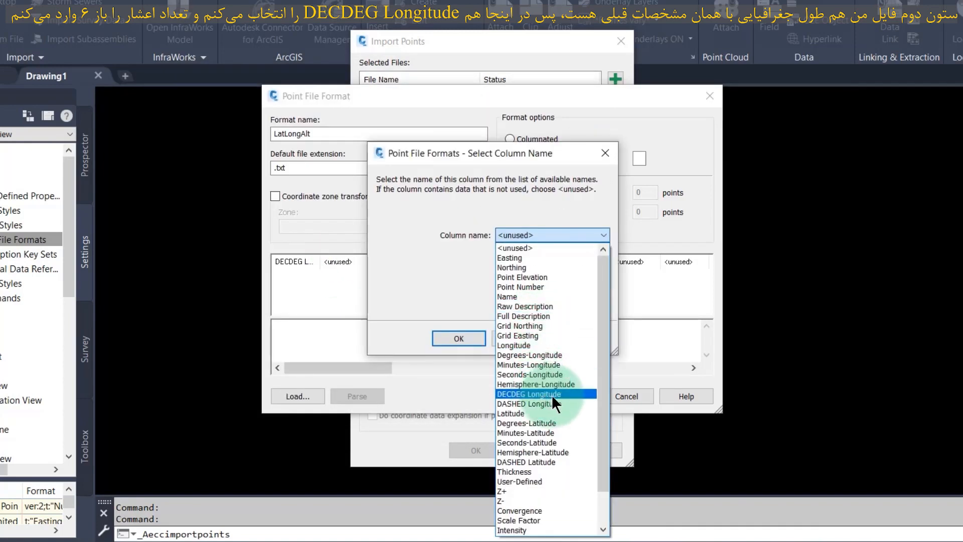
Set the second column to DECDEG Longitude with precision 6 and the third to Point Elevation with precision 3
click(529, 393)
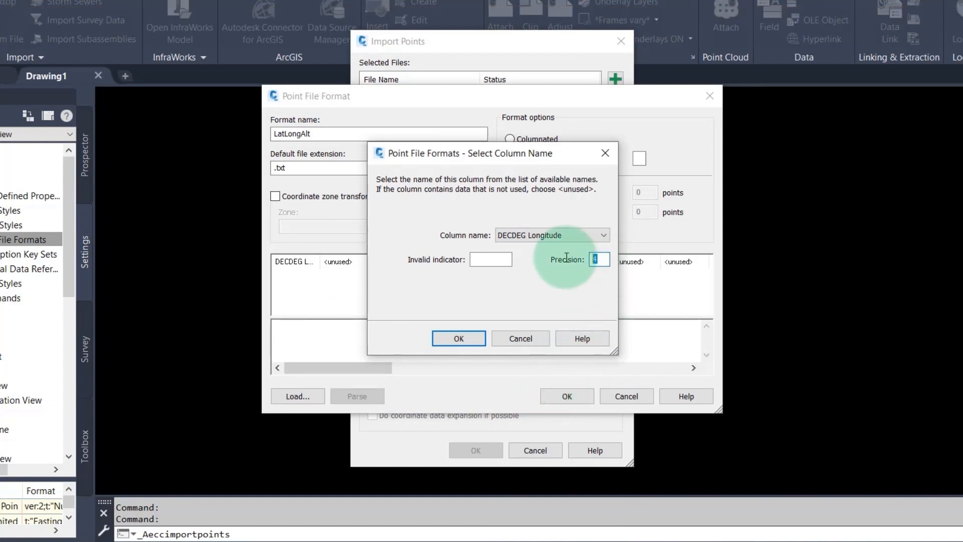
text(6)
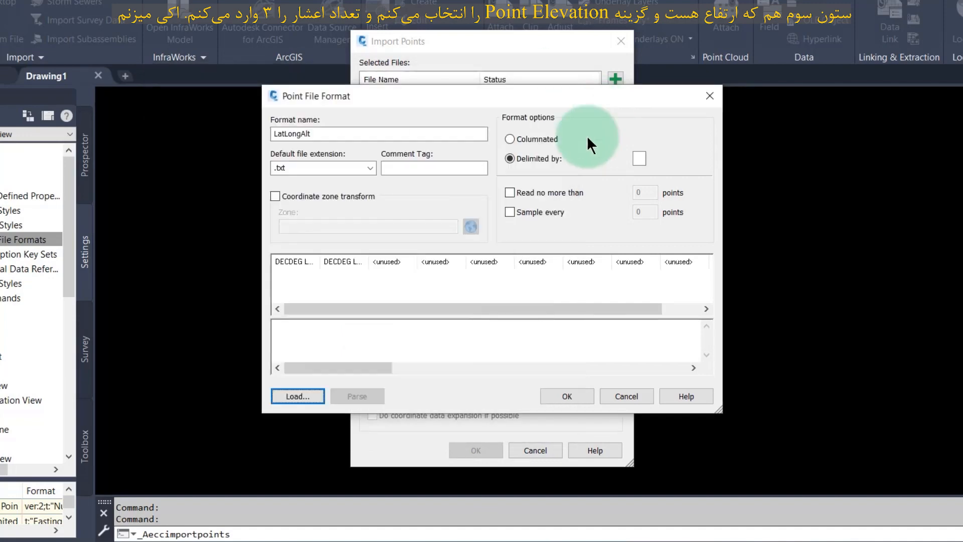
click(532, 262)
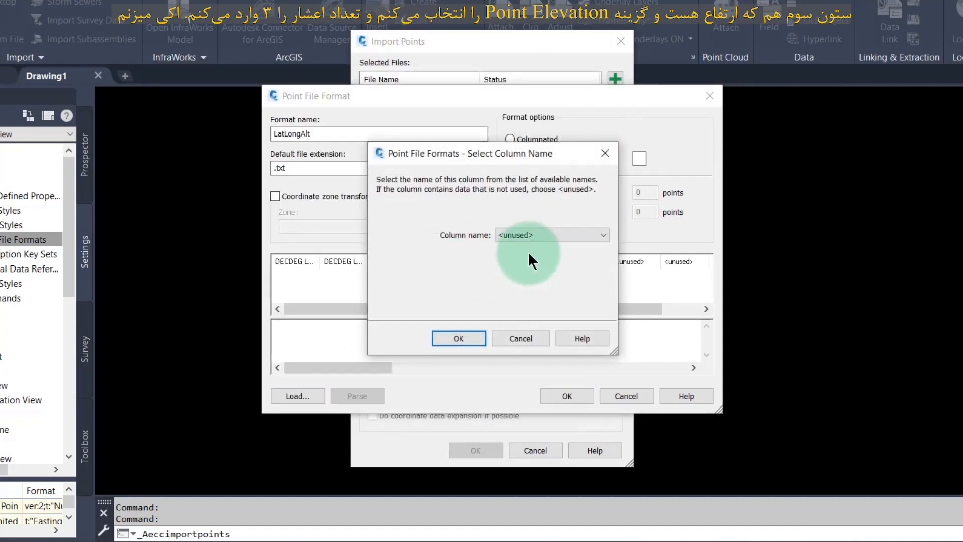
click(549, 235)
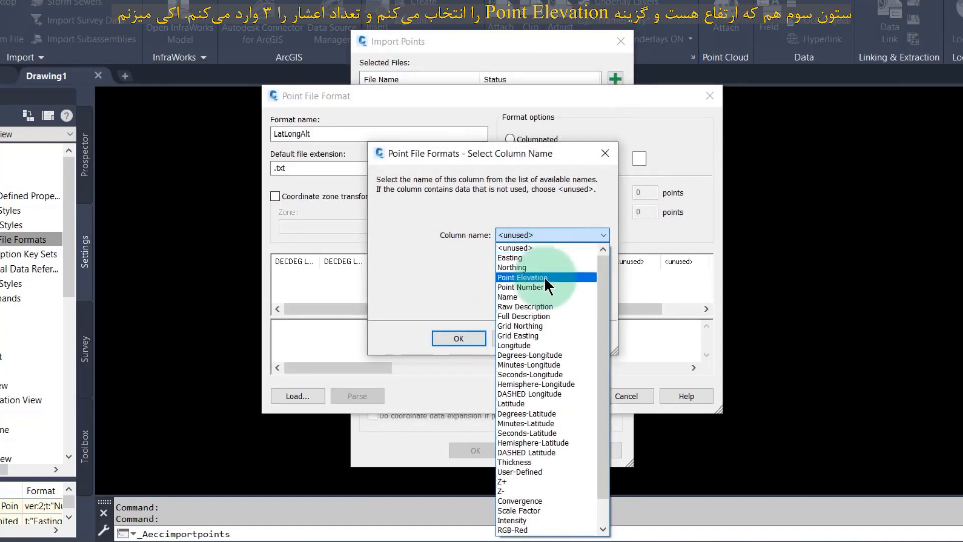
click(522, 277)
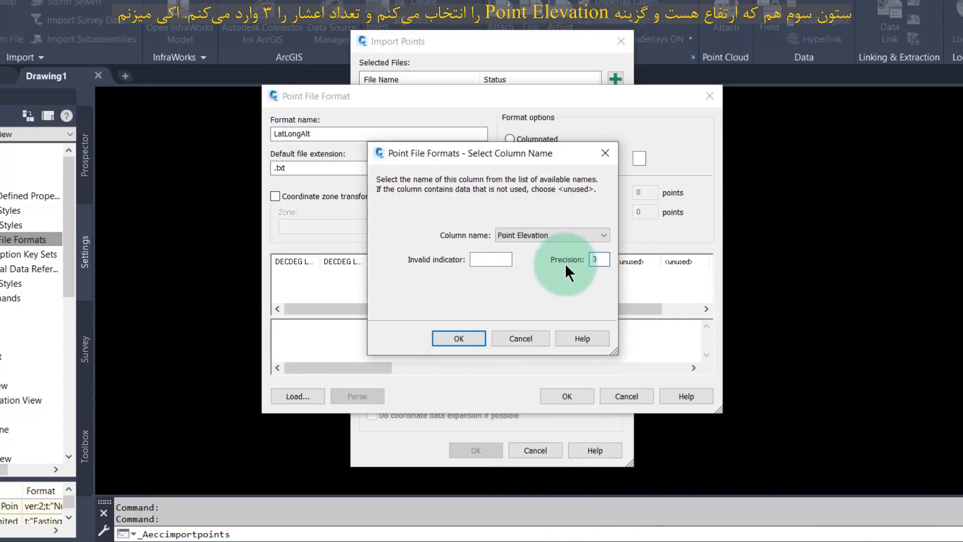
click(459, 338)
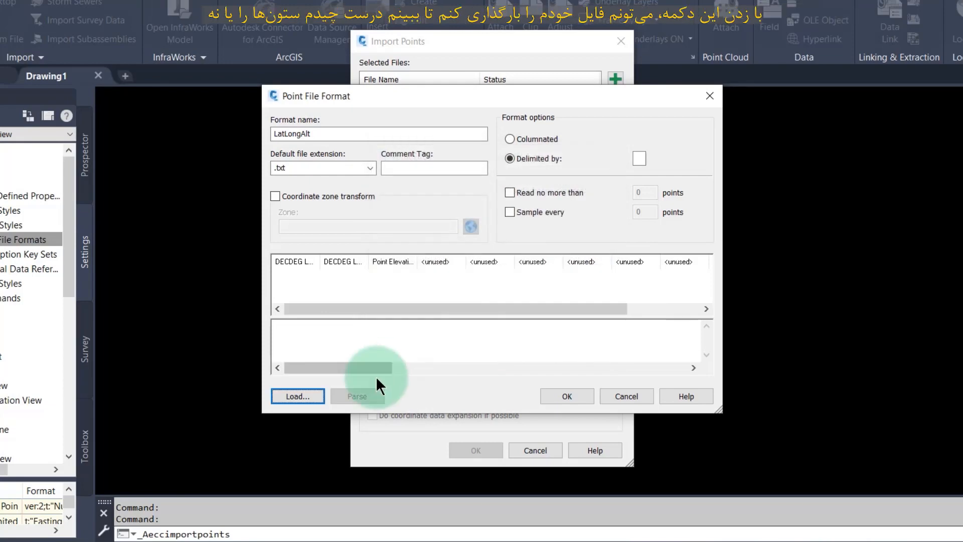
mouse_move(297, 396)
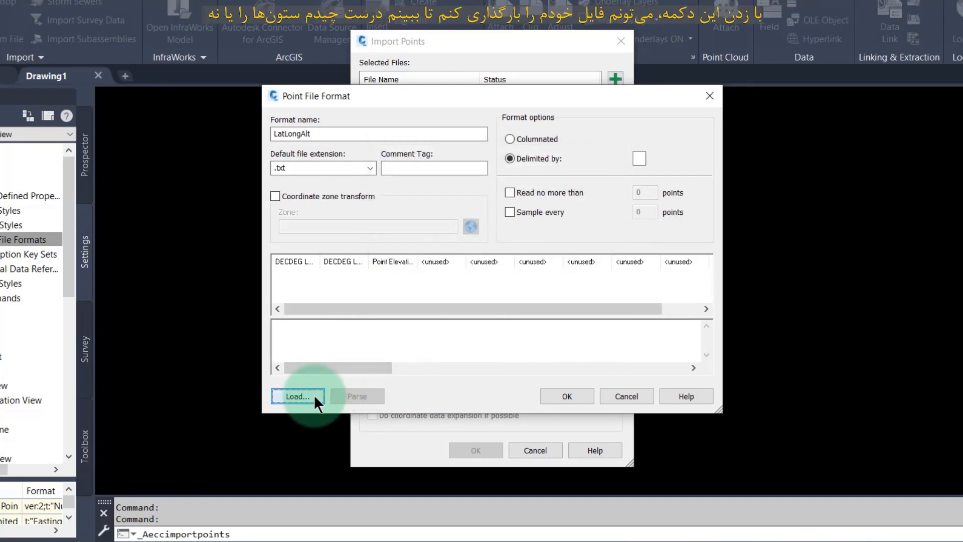
Load the sample text file, parse it into latitude, longitude and elevation columns, and save the LatLongAlt format
click(297, 396)
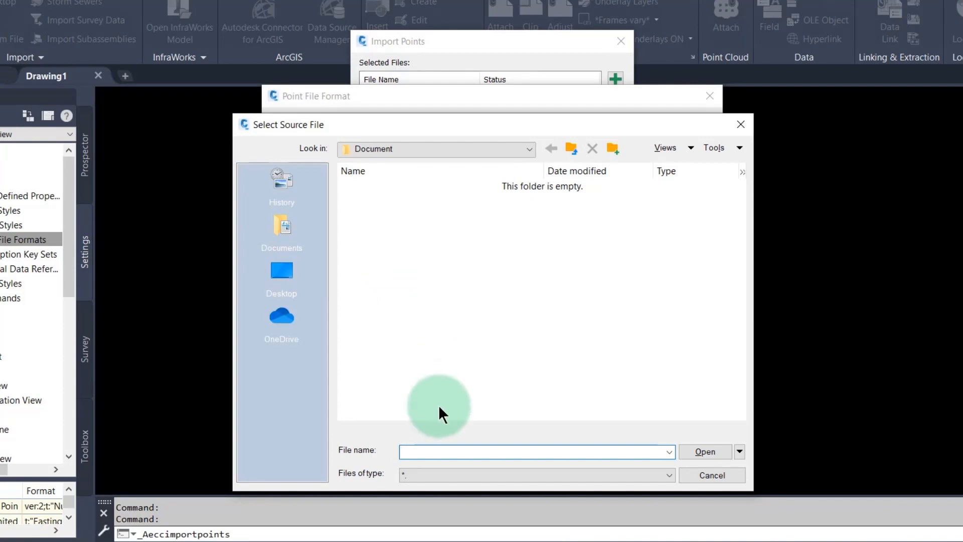
click(658, 429)
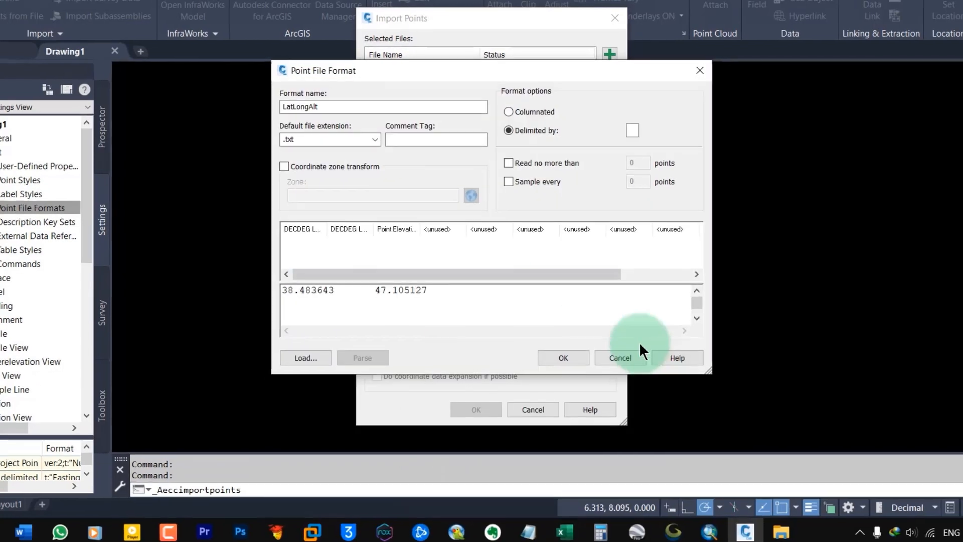
click(363, 357)
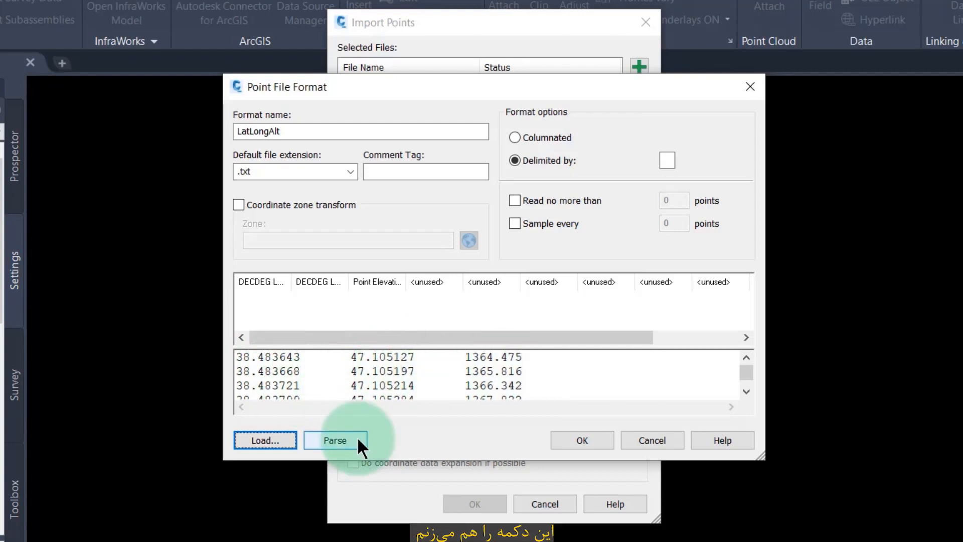
click(335, 440)
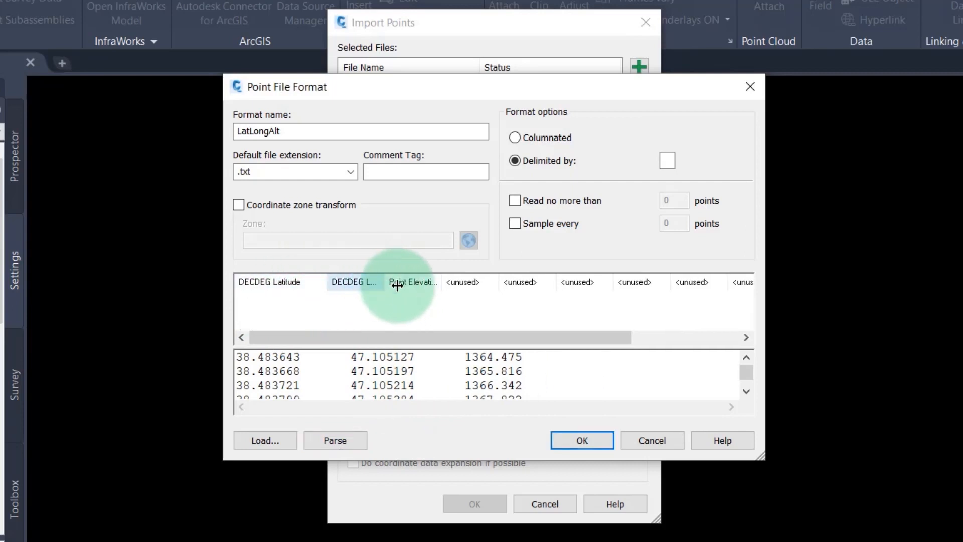
click(335, 439)
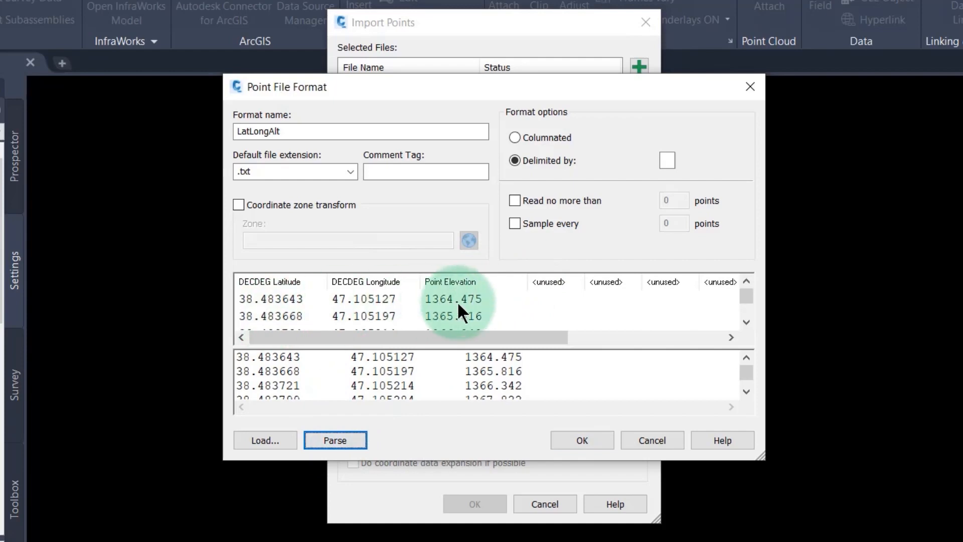
click(580, 440)
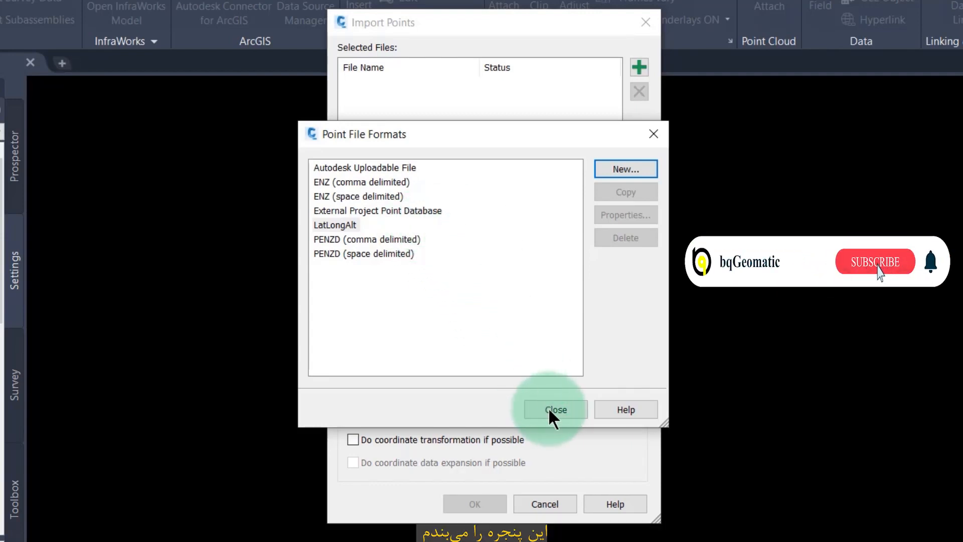
Add Ahar - Long Latth.txt to Import Points and import it with the LatLongAlt format
click(554, 409)
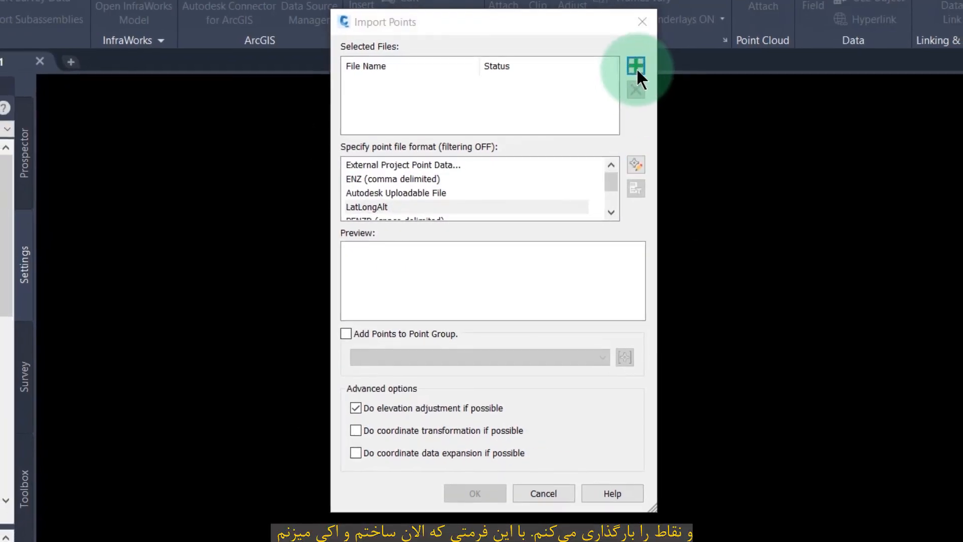
click(636, 65)
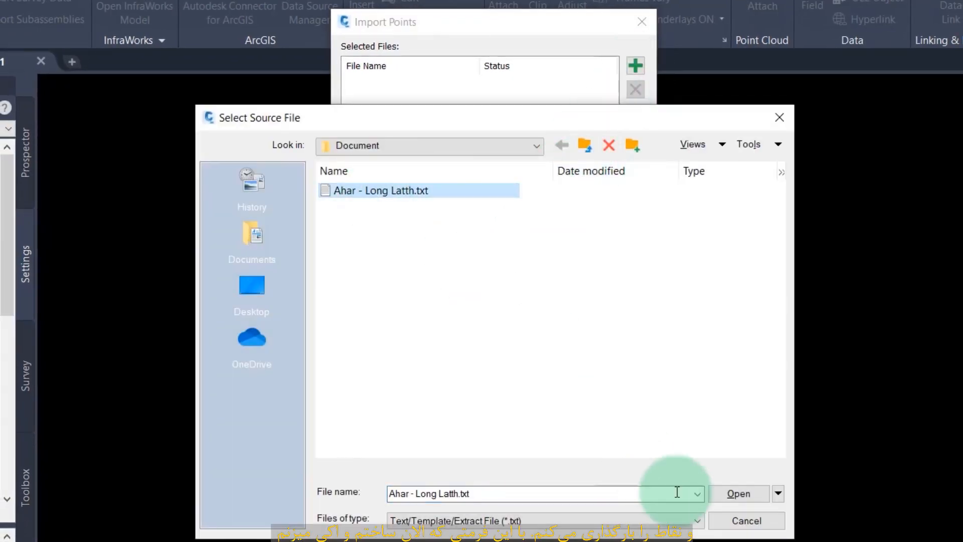
click(737, 493)
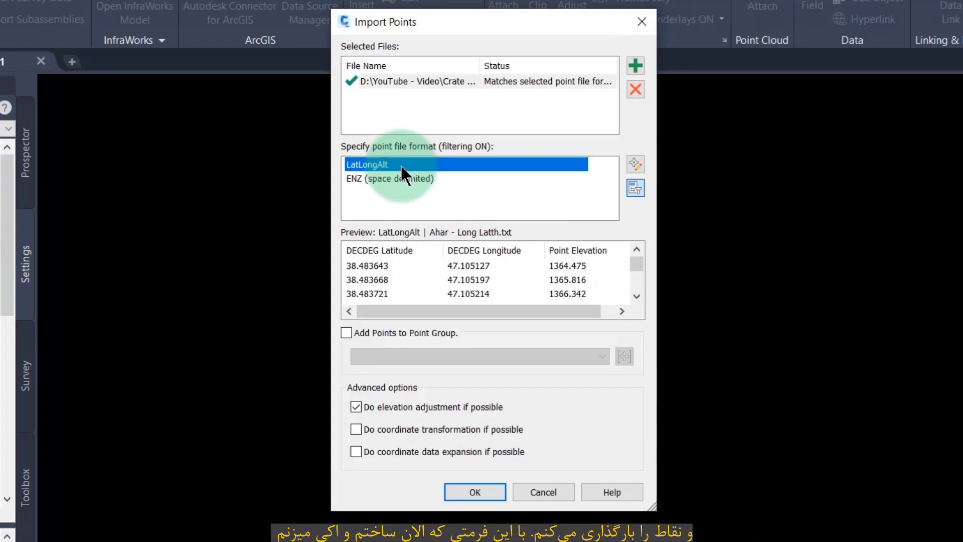
click(474, 491)
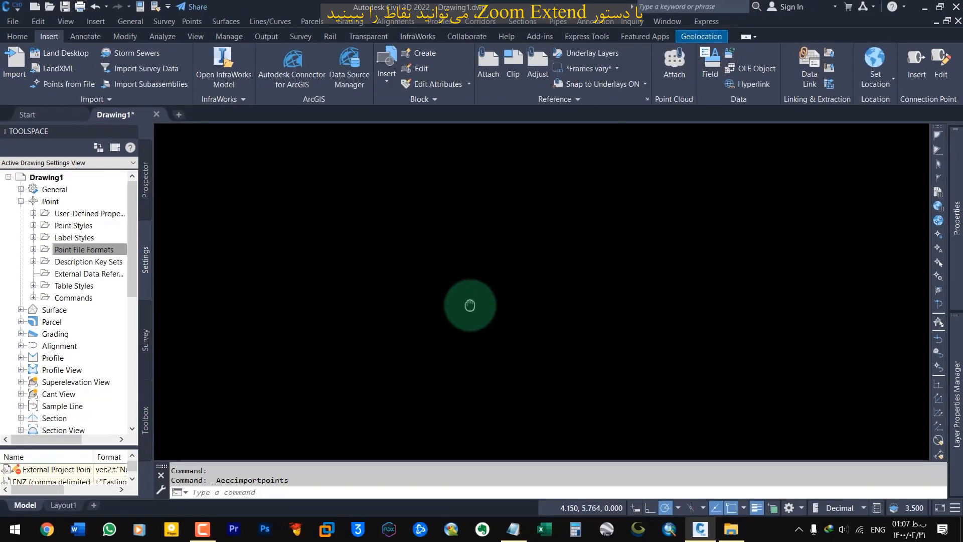